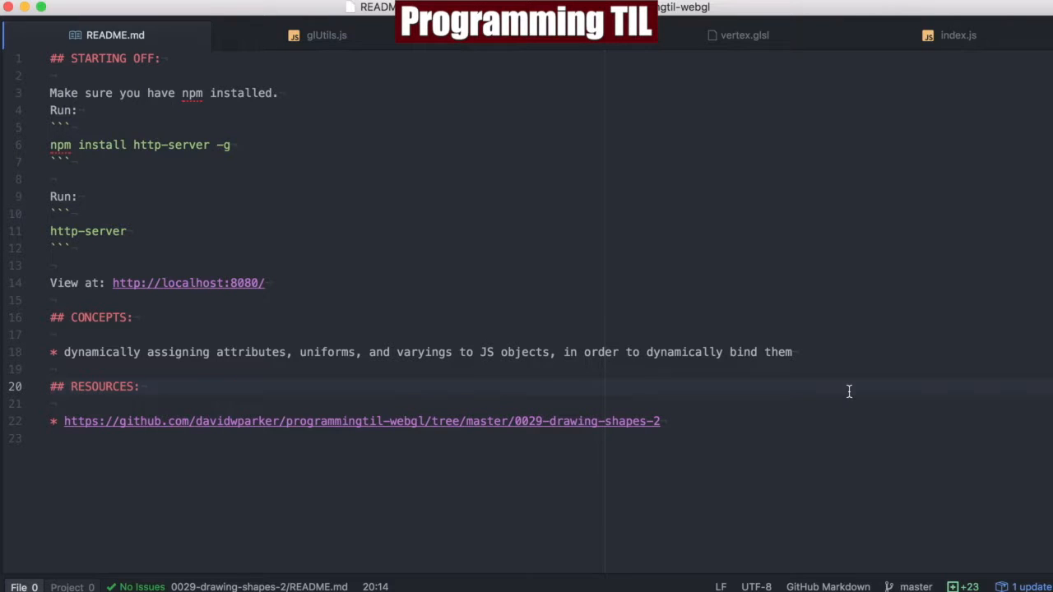
Leave the README and bring up the glUtils.js helper with its context and shader functions.
click(141, 387)
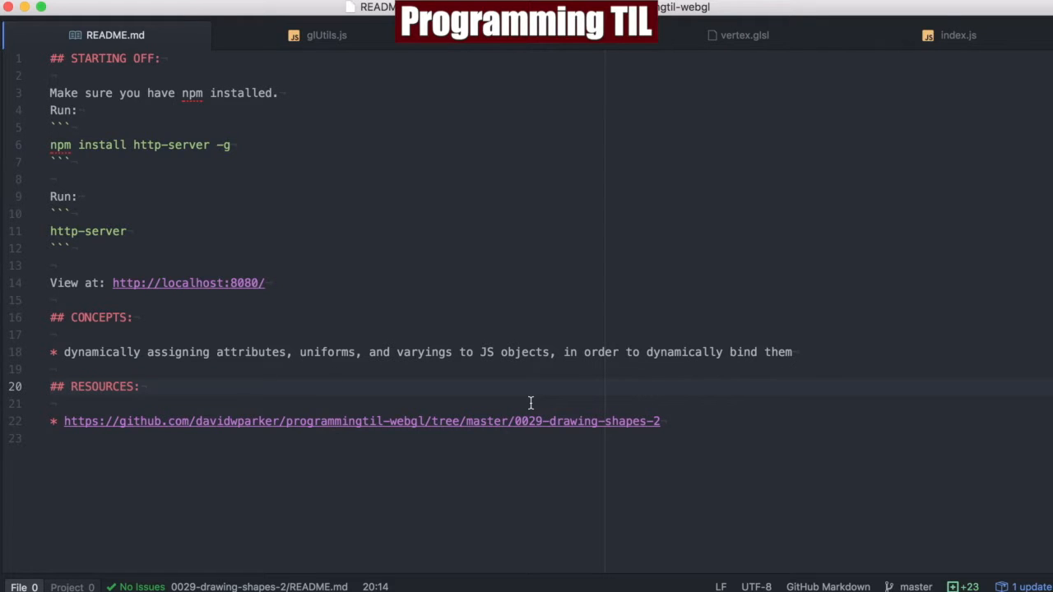
click(326, 34)
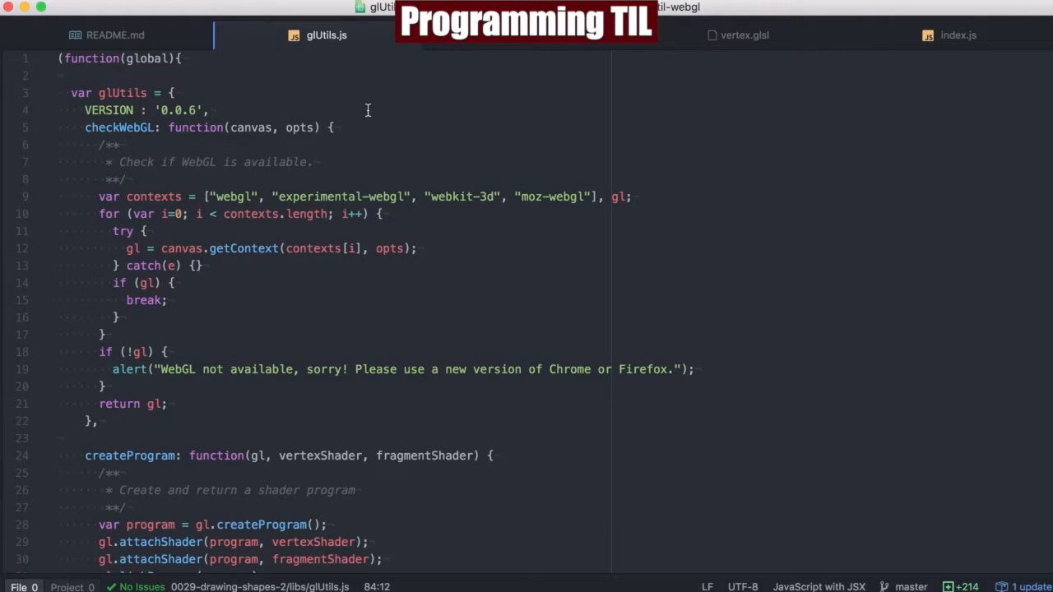
scroll(down, 3)
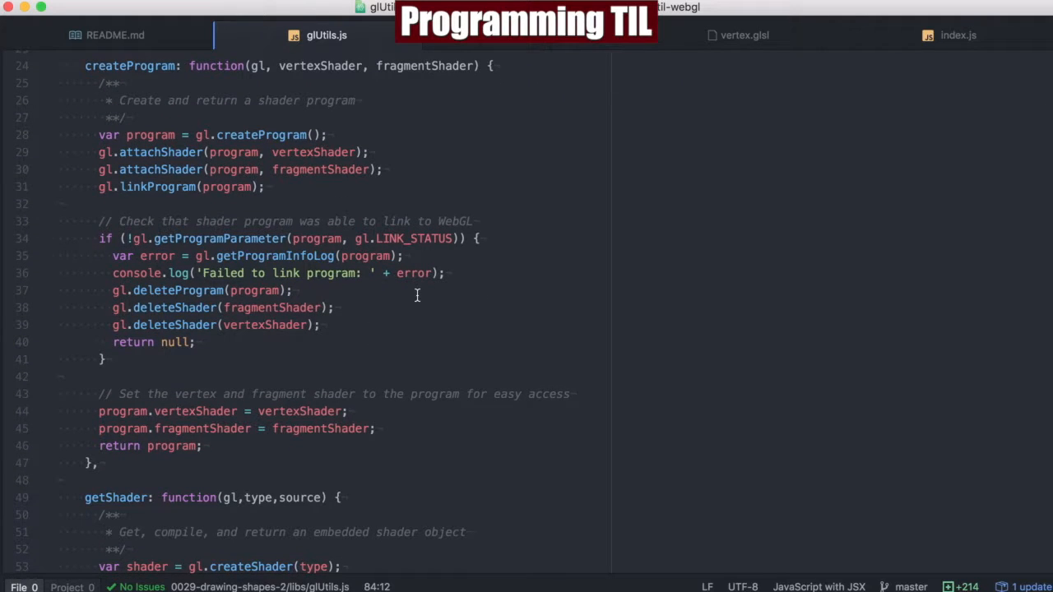
mouse_move(178, 411)
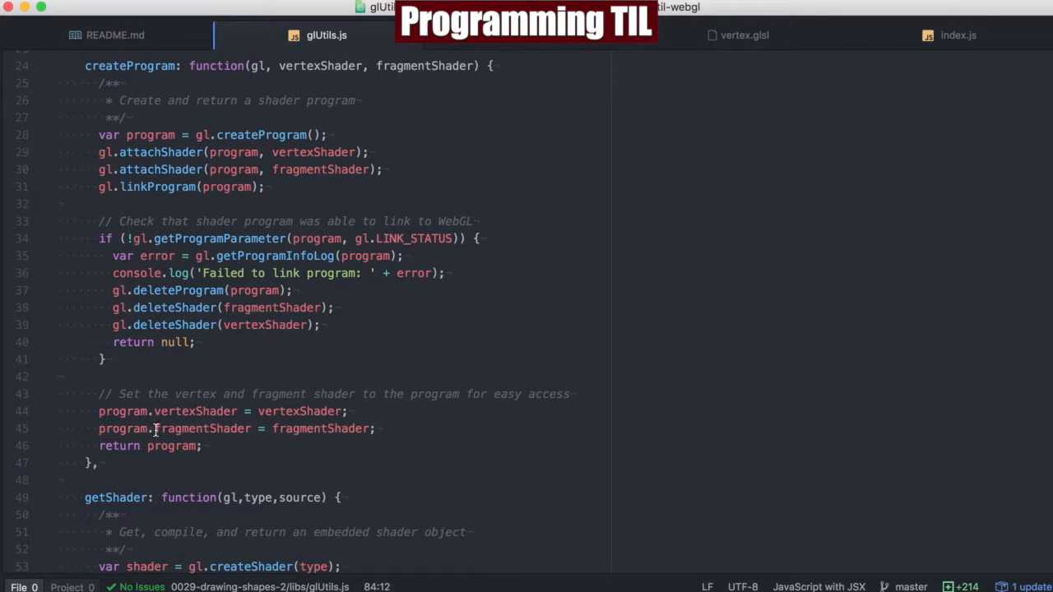
click(125, 428)
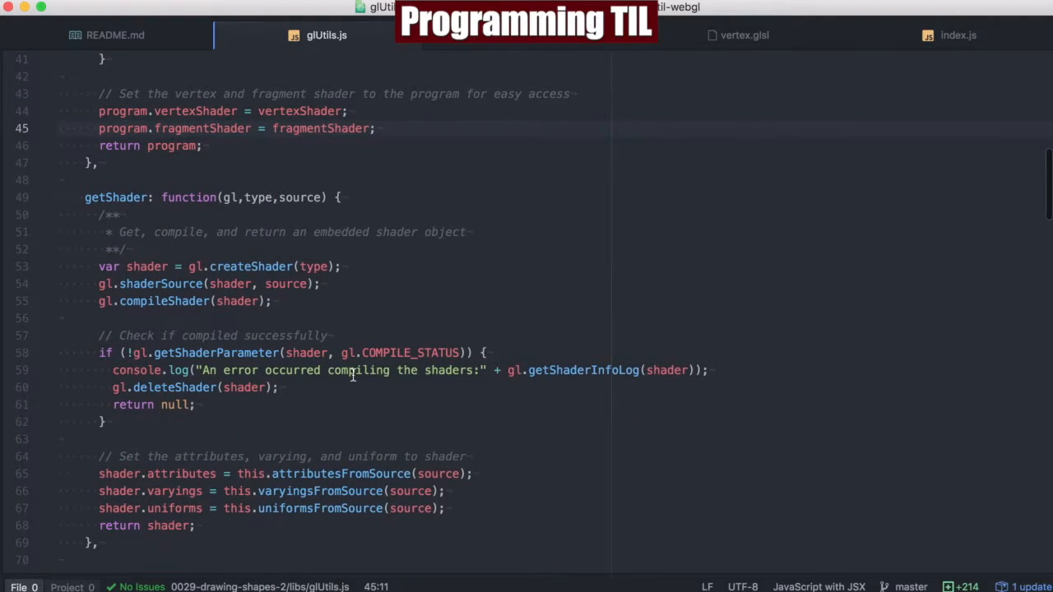
scroll(down, 3)
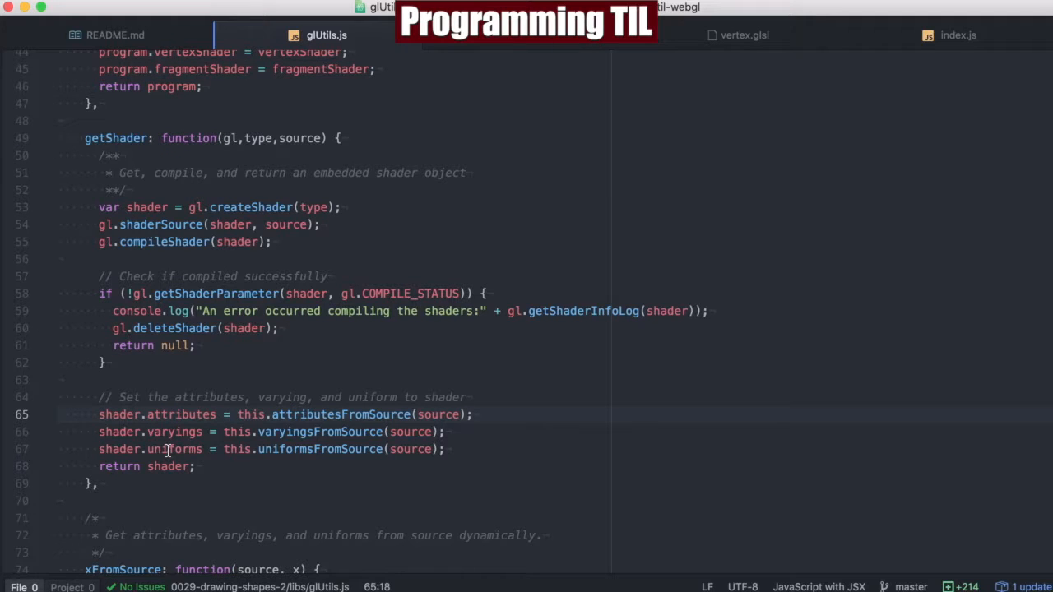
click(172, 414)
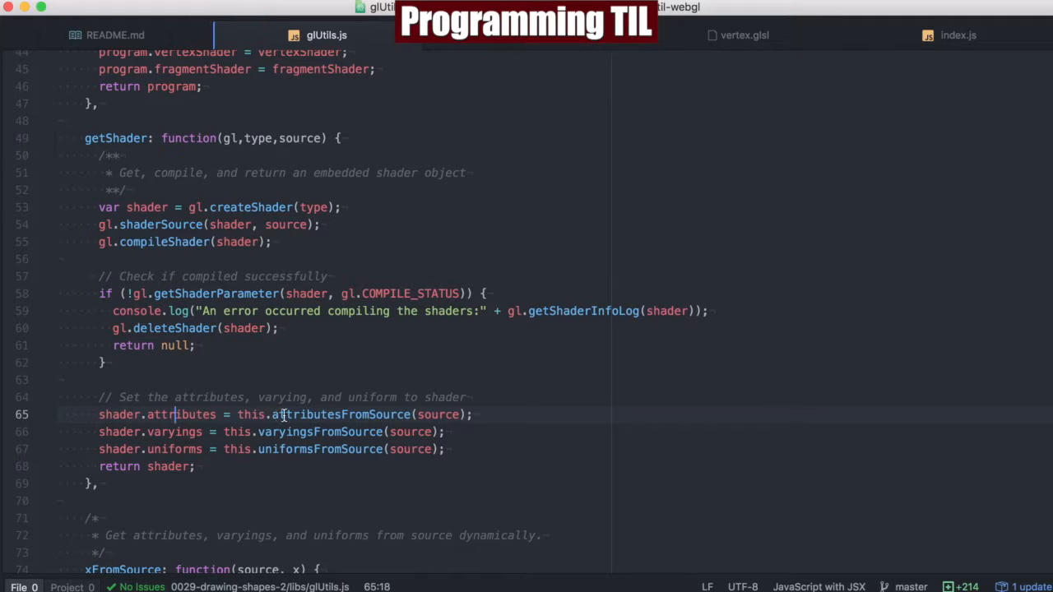
mouse_move(270, 449)
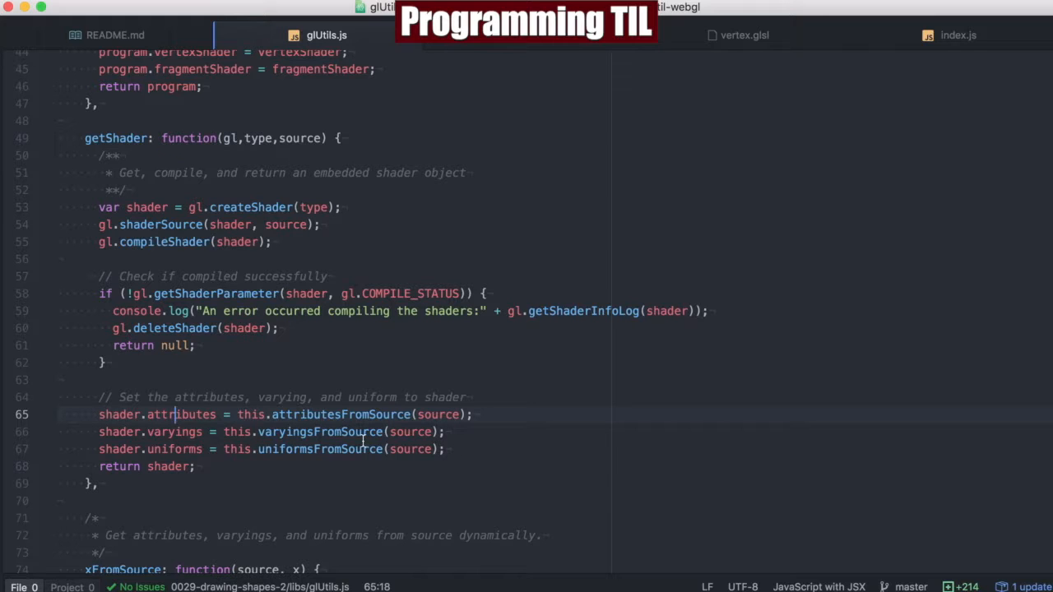
scroll(down, 3)
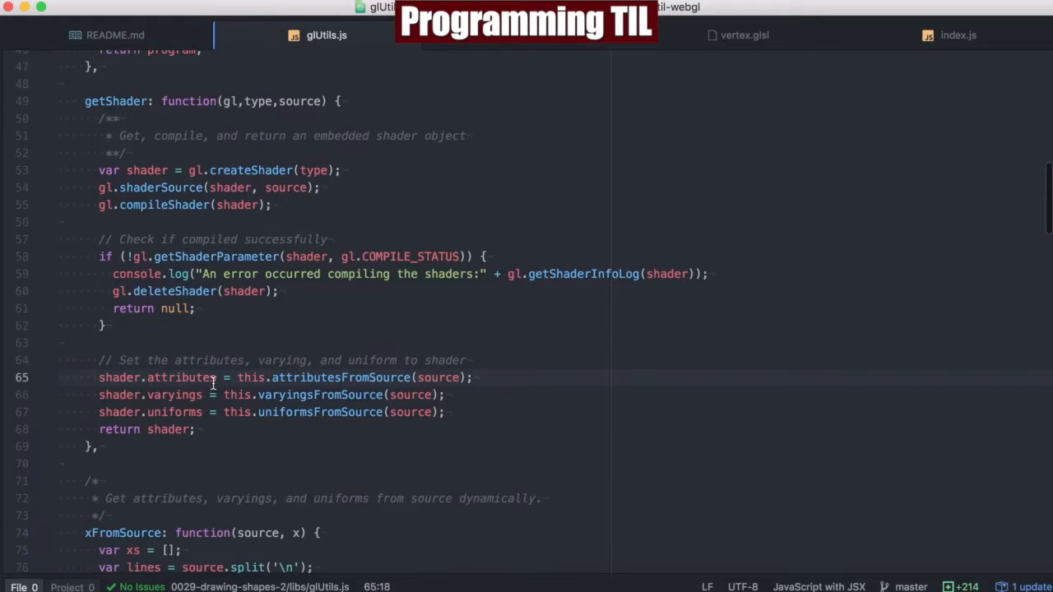
scroll(down, 3)
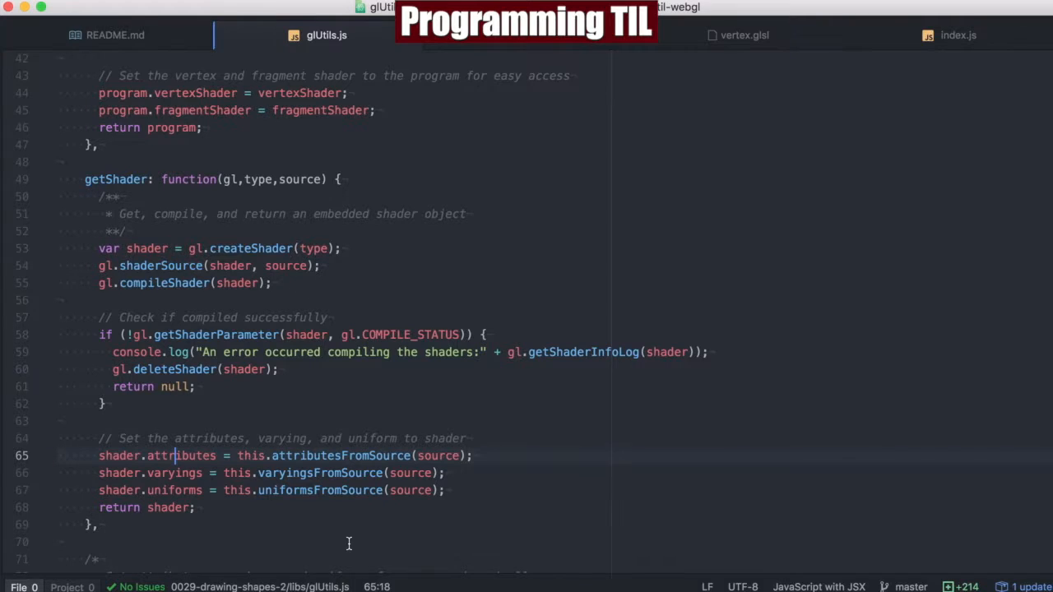
scroll(down, 3)
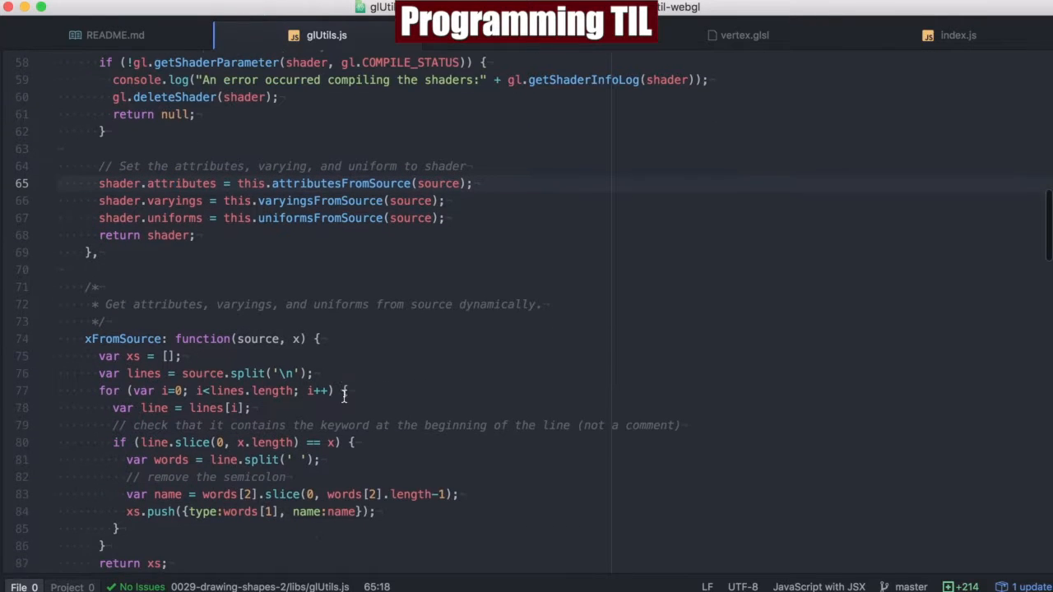
scroll(down, 3)
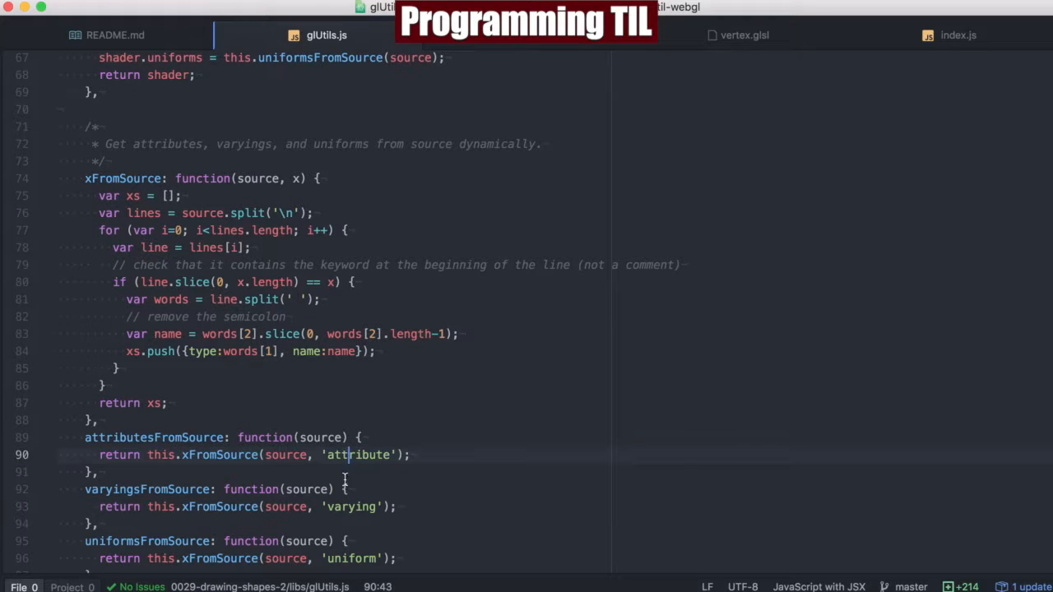
mouse_move(200, 233)
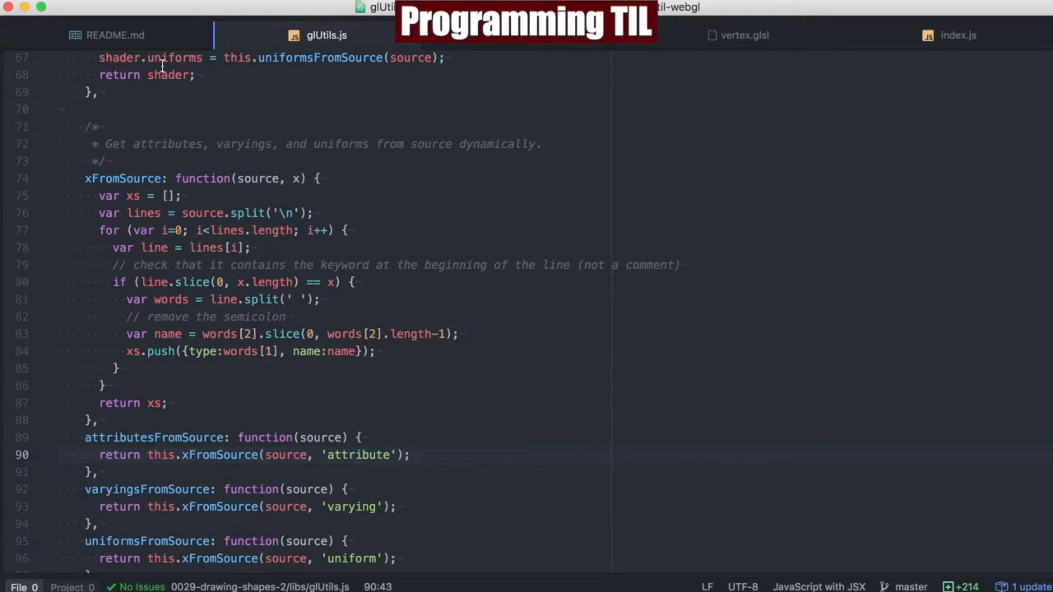
click(348, 454)
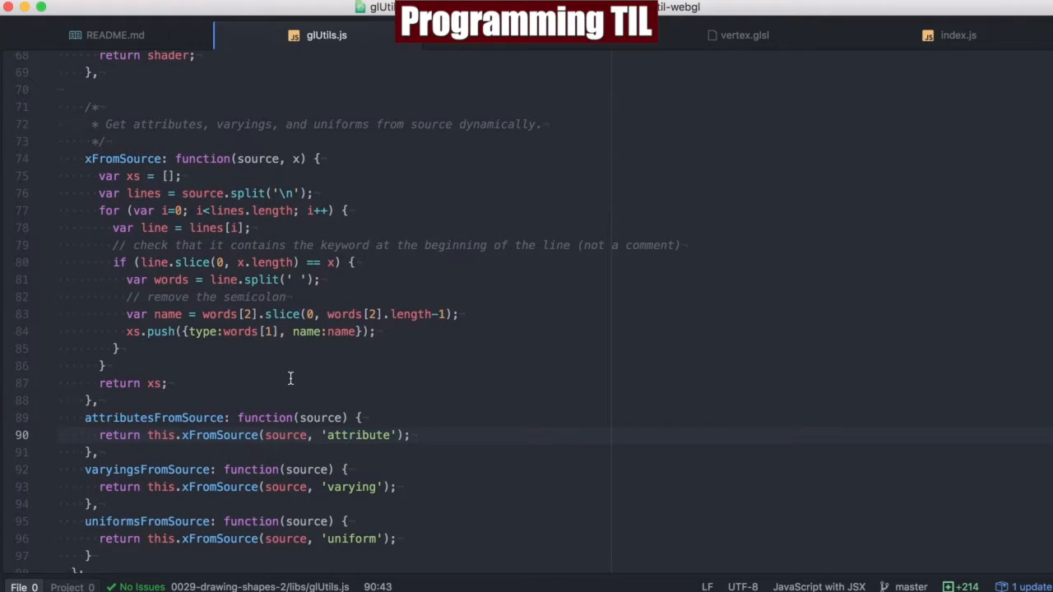
scroll(down, 3)
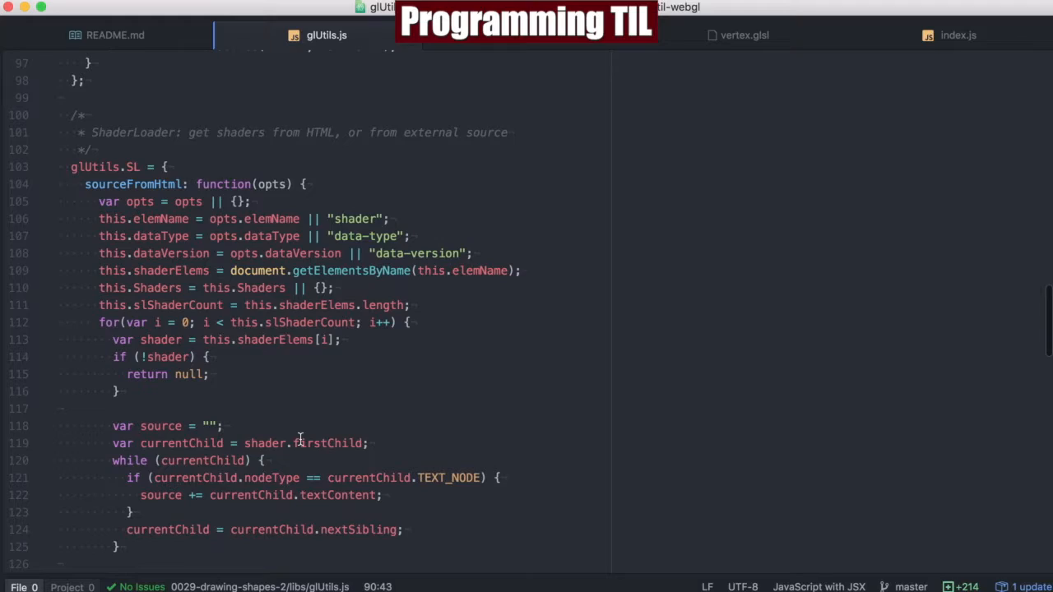
scroll(down, 3)
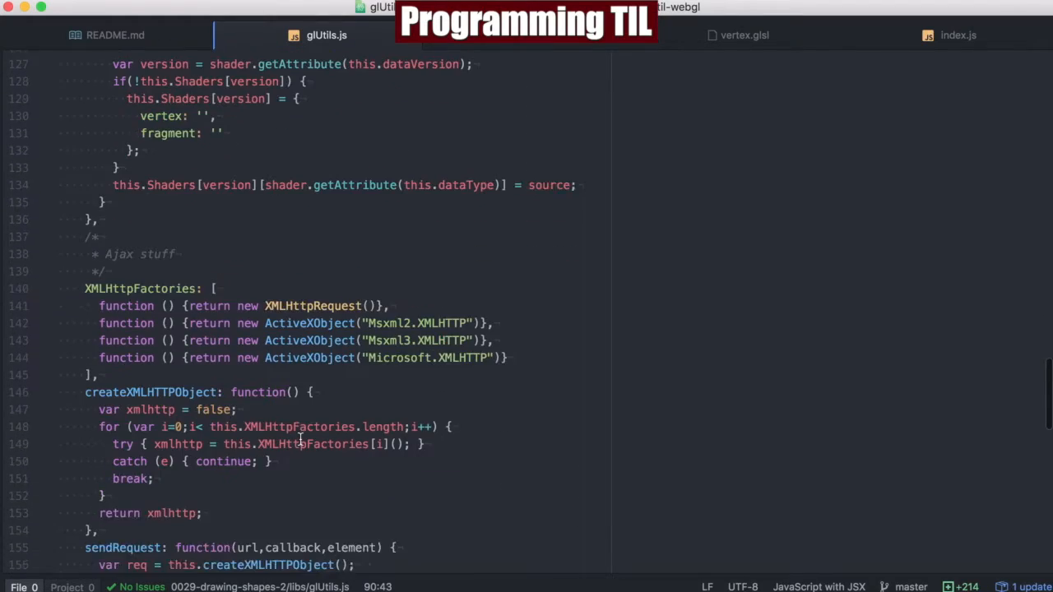
scroll(down, 3)
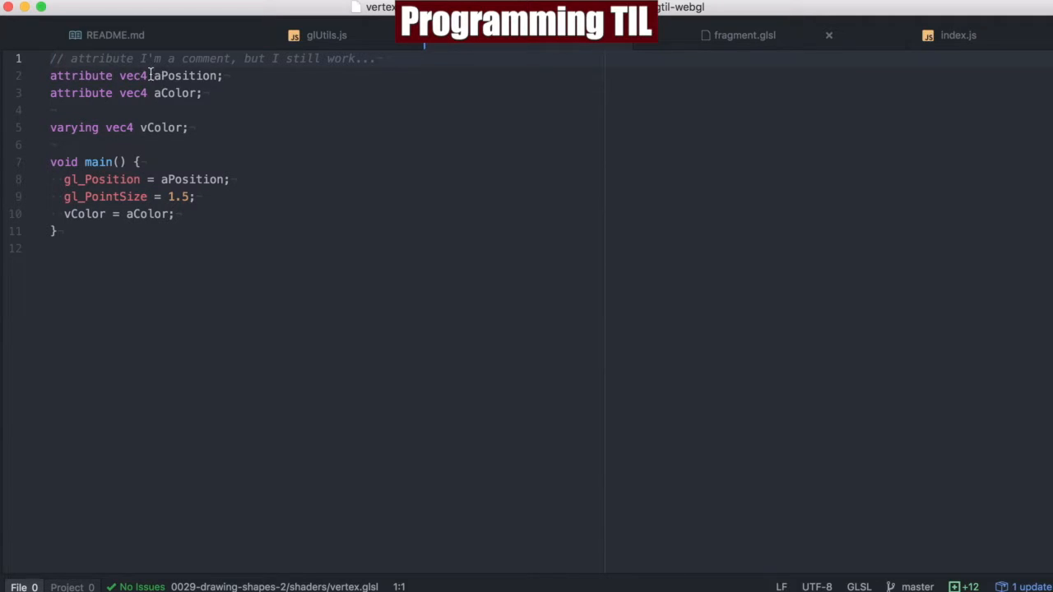
Look through vertex.glsl and fragment.glsl, then land on index.js with its canvas and shader setup.
double_click(174, 92)
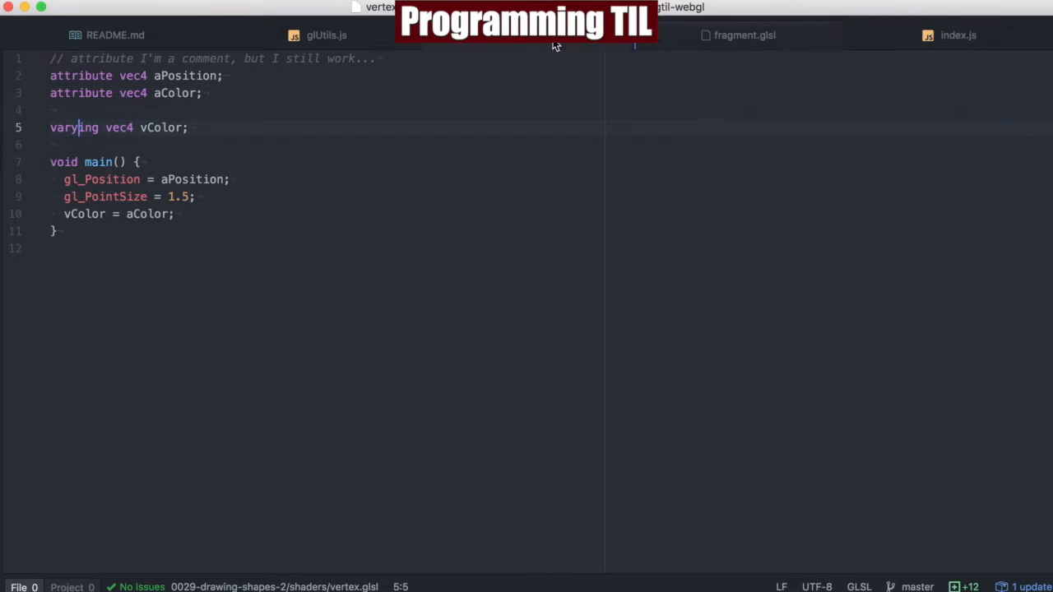
click(194, 179)
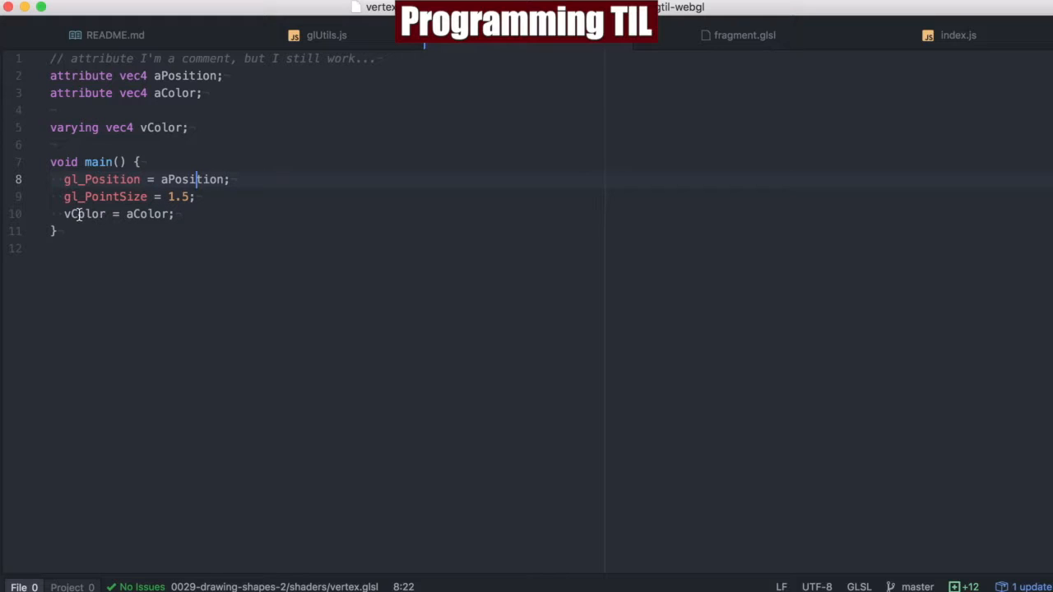
mouse_move(743, 35)
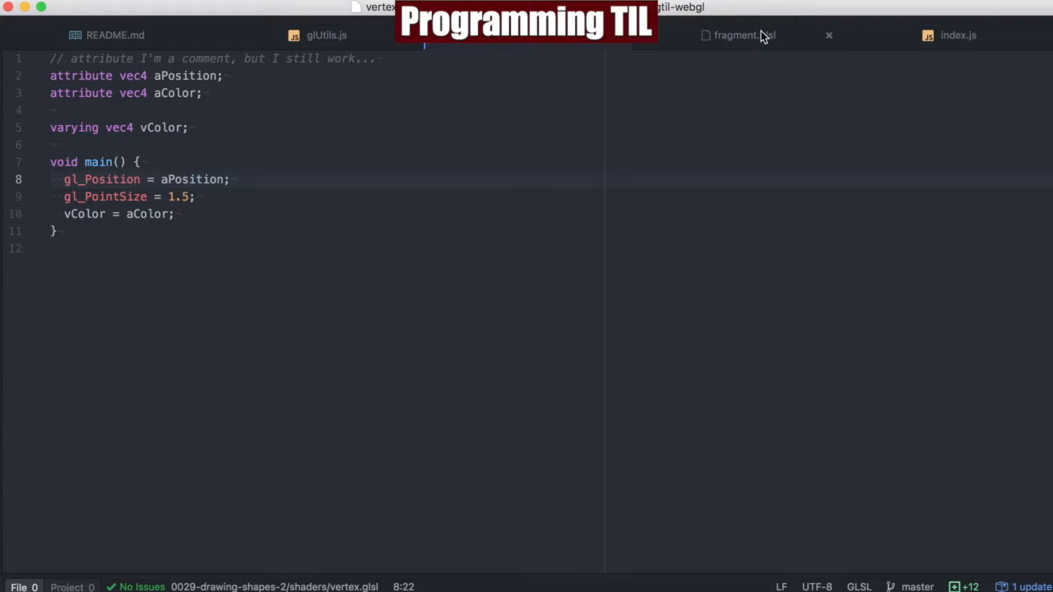
click(743, 34)
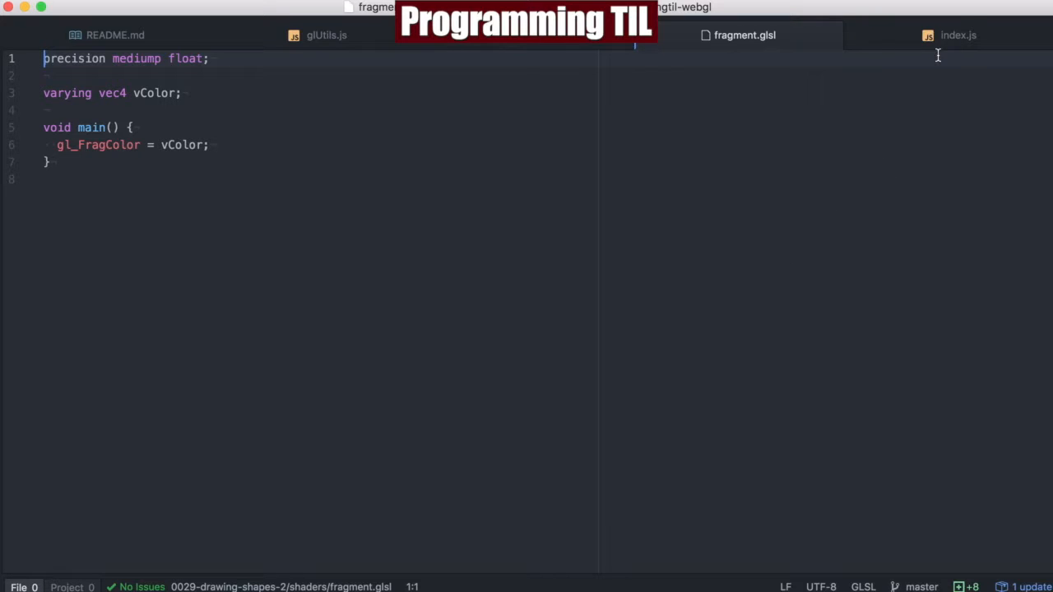
click(957, 35)
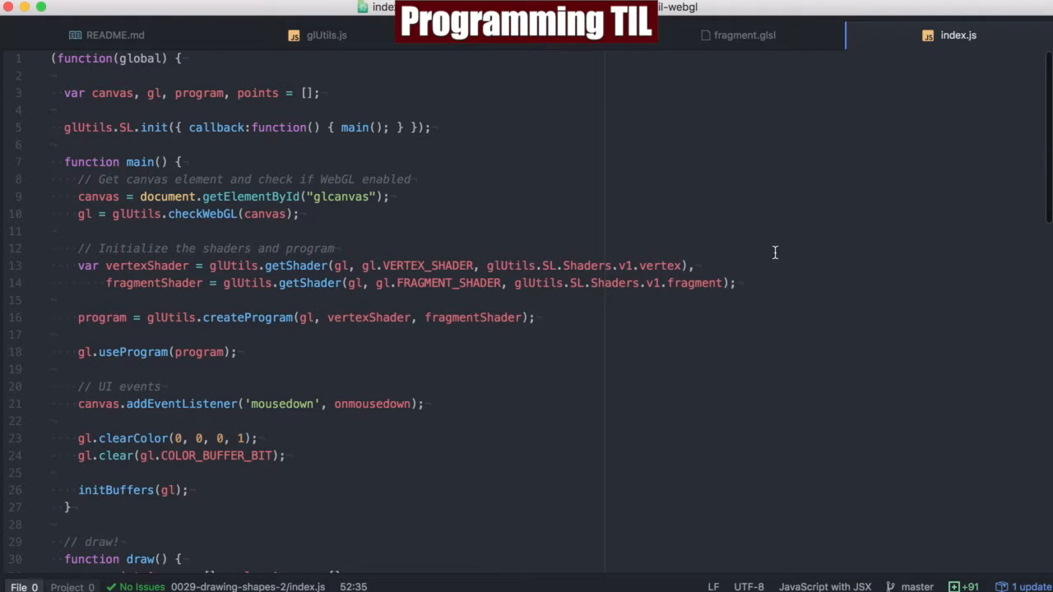
scroll(down, 3)
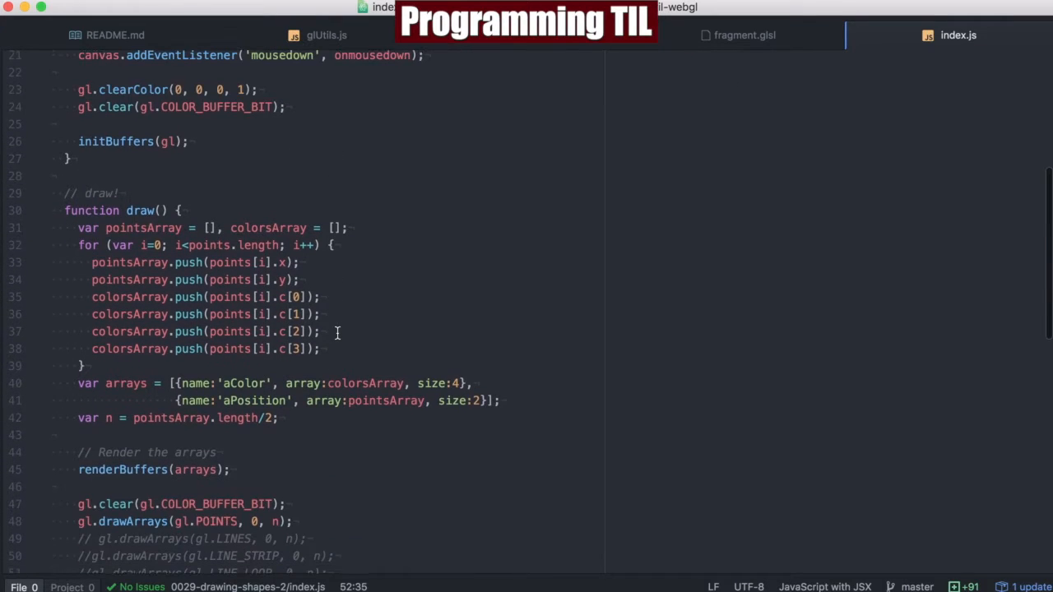
scroll(down, 3)
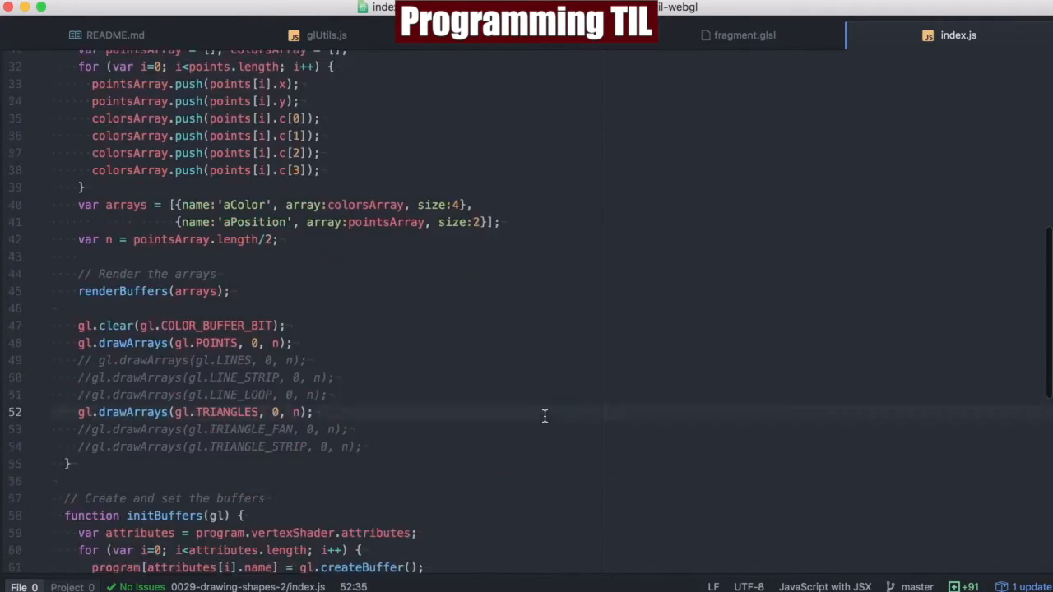
scroll(down, 3)
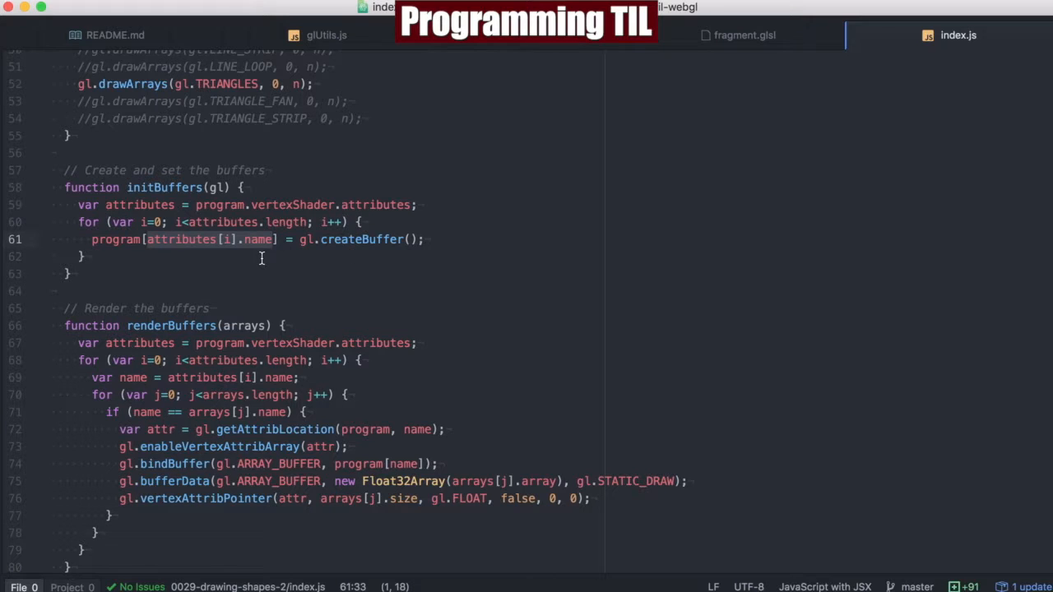
scroll(up, 3)
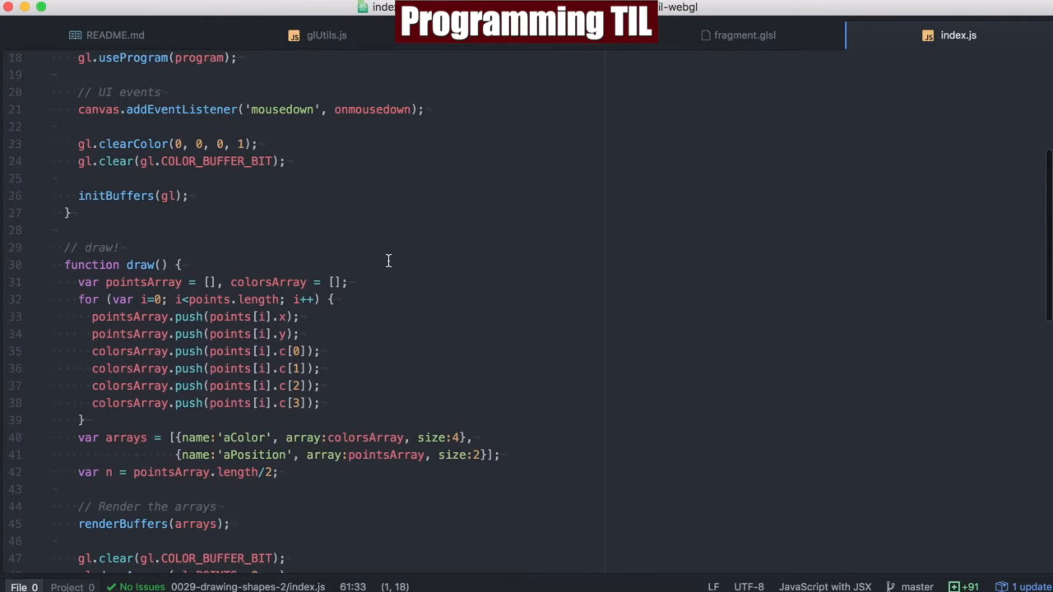
scroll(down, 3)
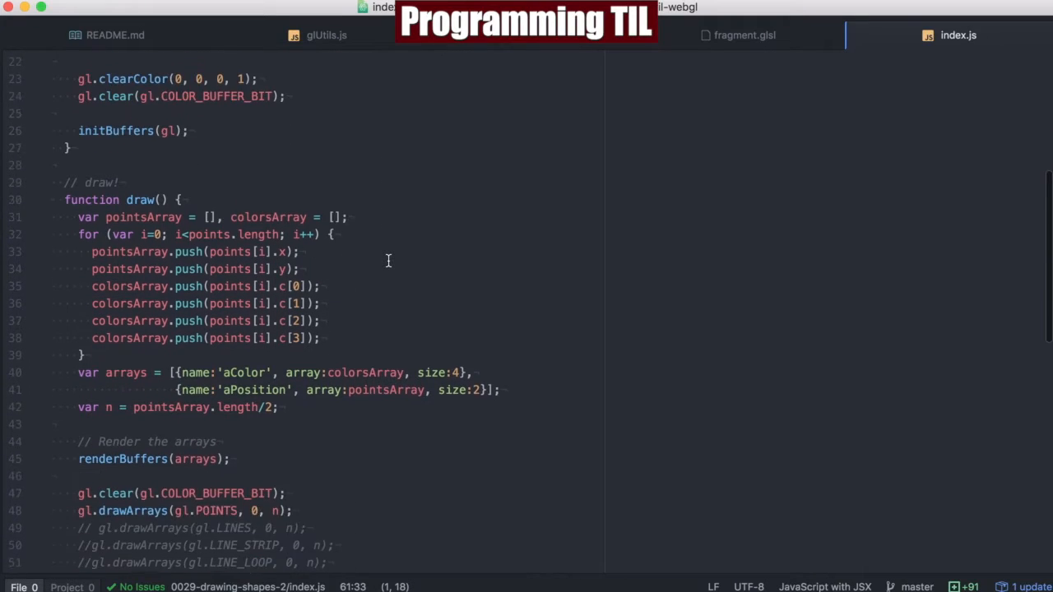
scroll(down, 3)
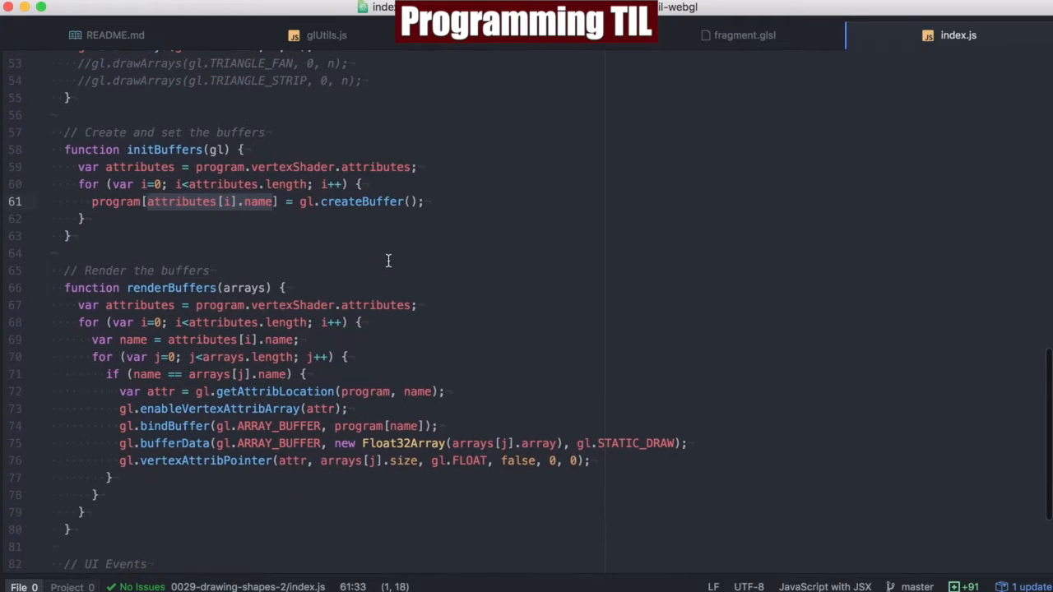
scroll(down, 3)
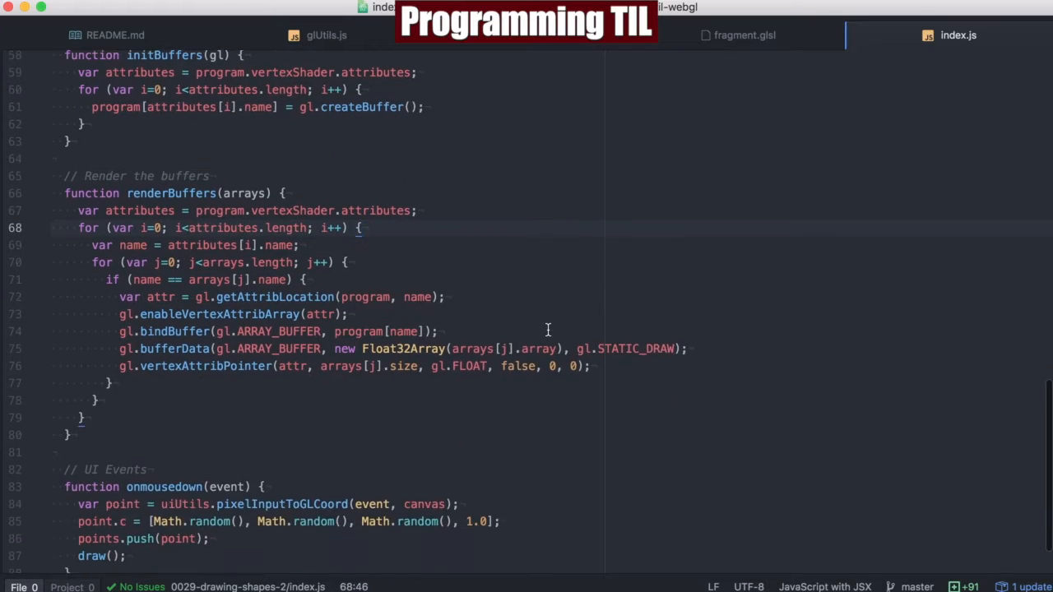
scroll(down, 3)
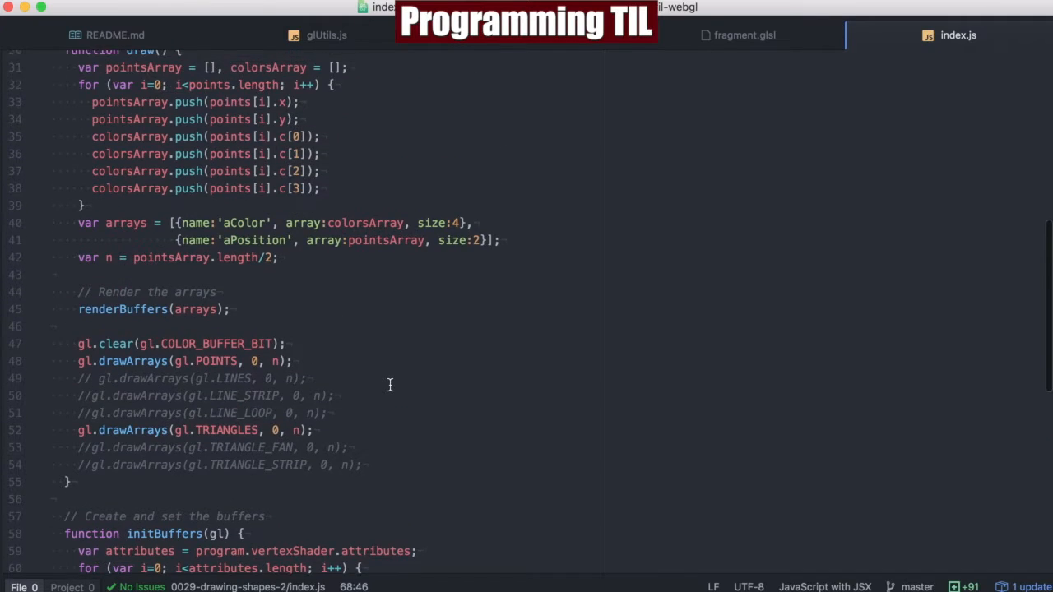
scroll(up, 3)
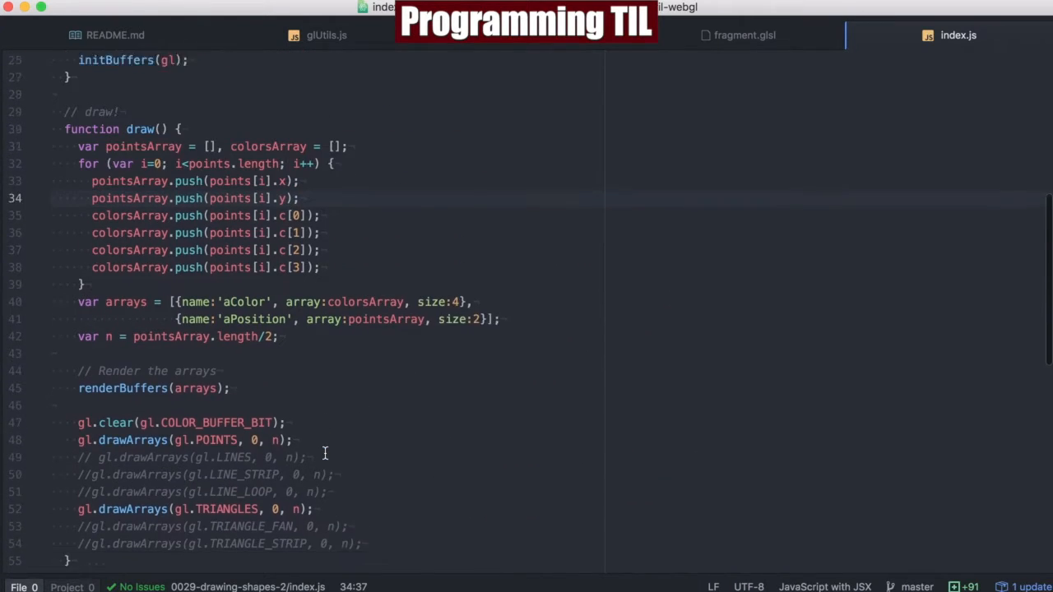
scroll(down, 3)
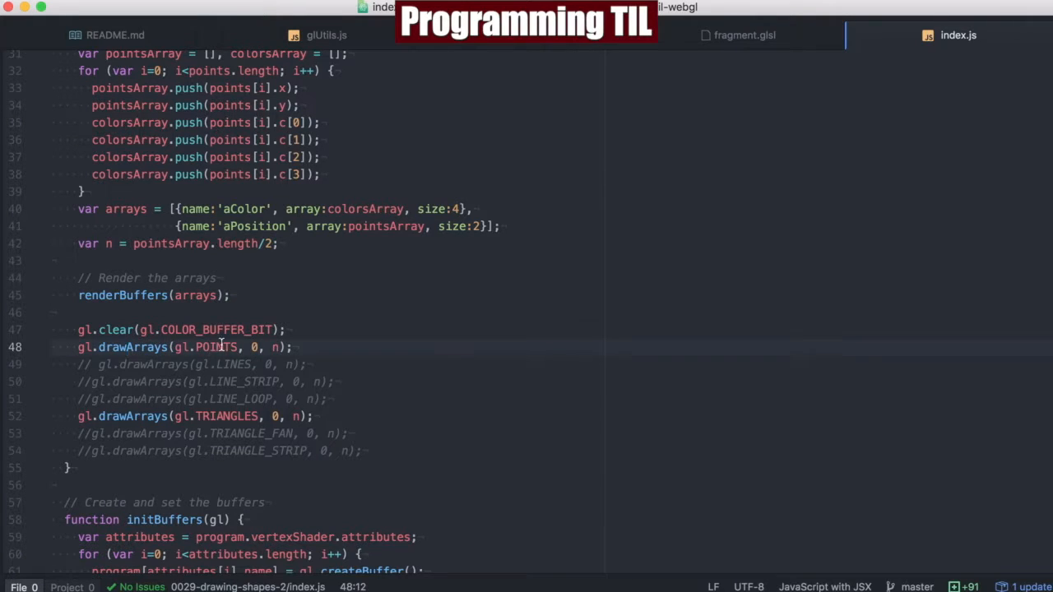
click(316, 416)
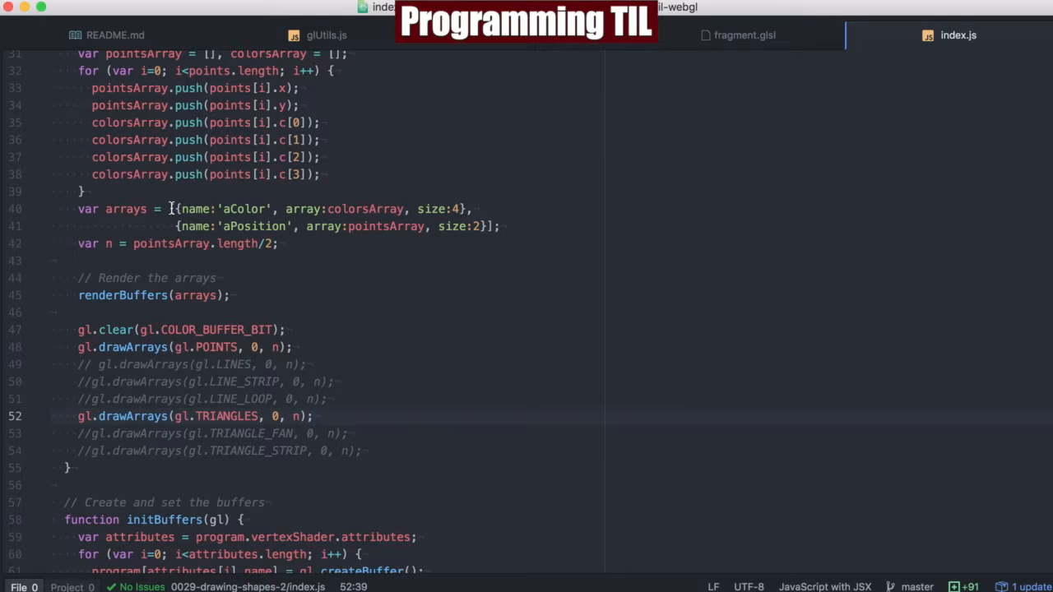
click(354, 207)
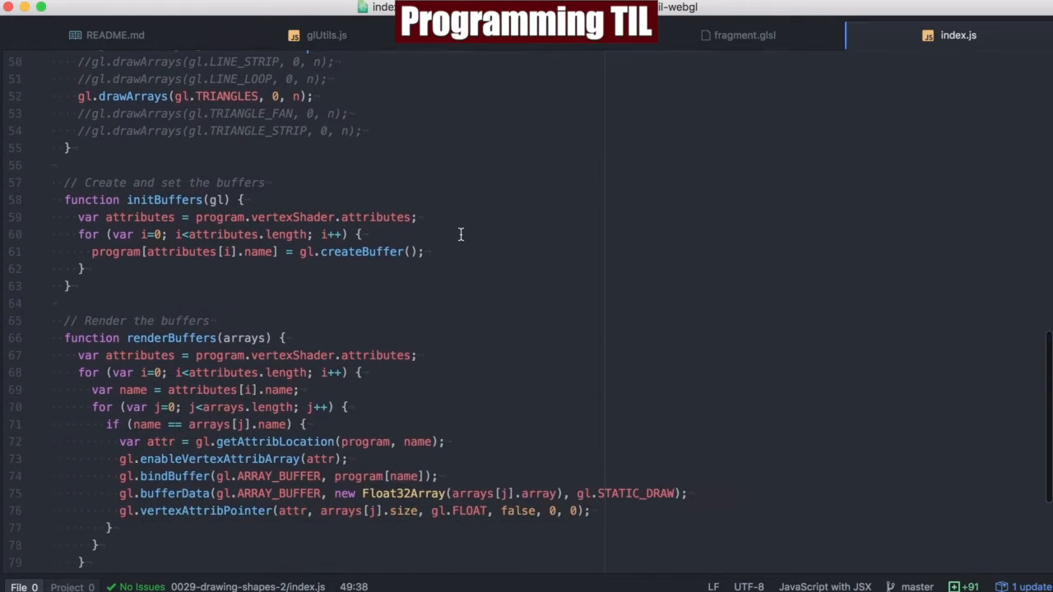
scroll(down, 3)
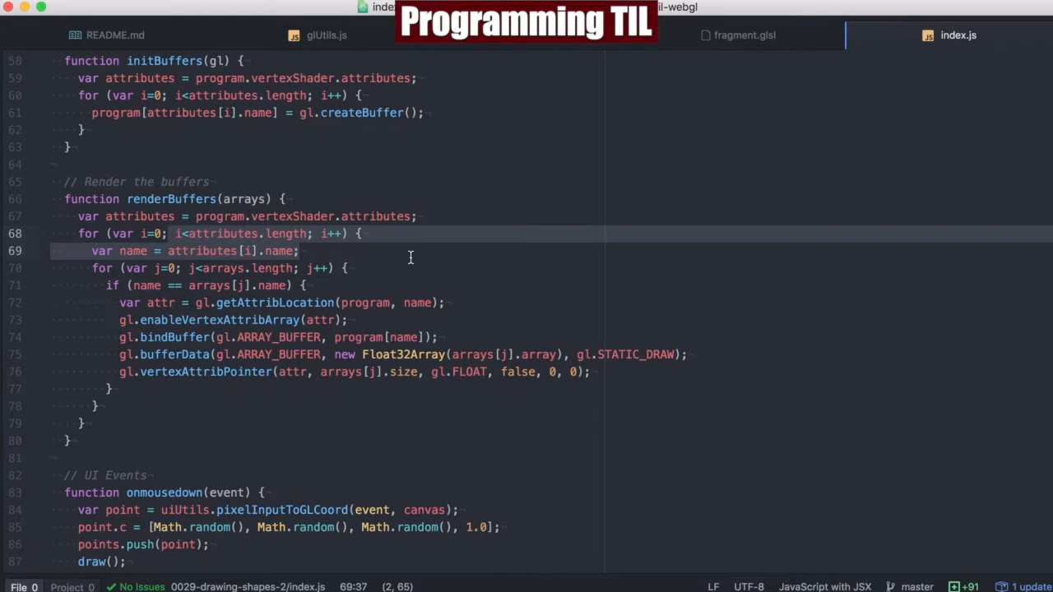
mouse_move(218, 271)
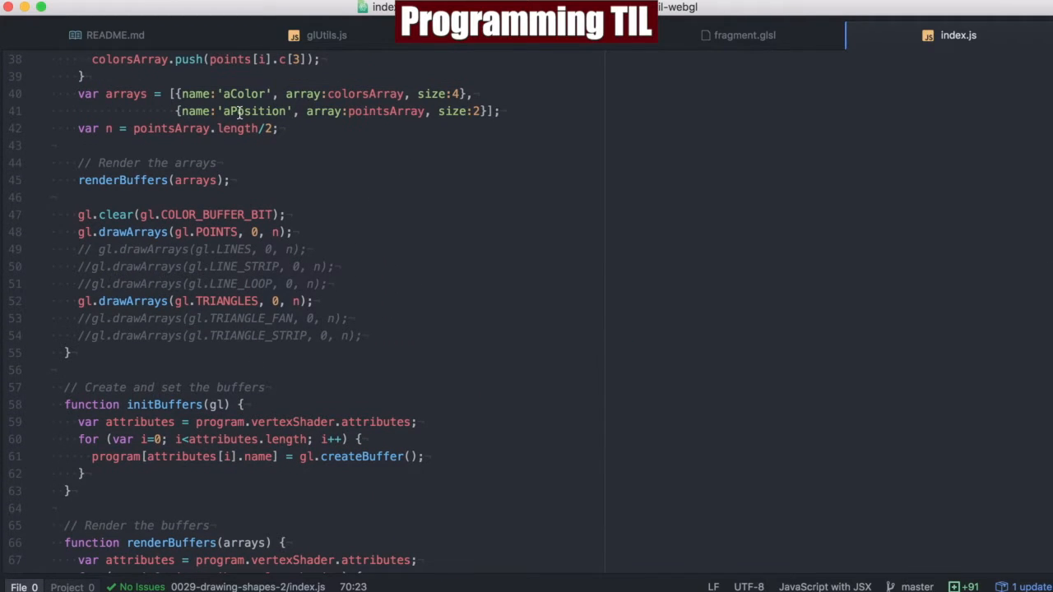
scroll(down, 3)
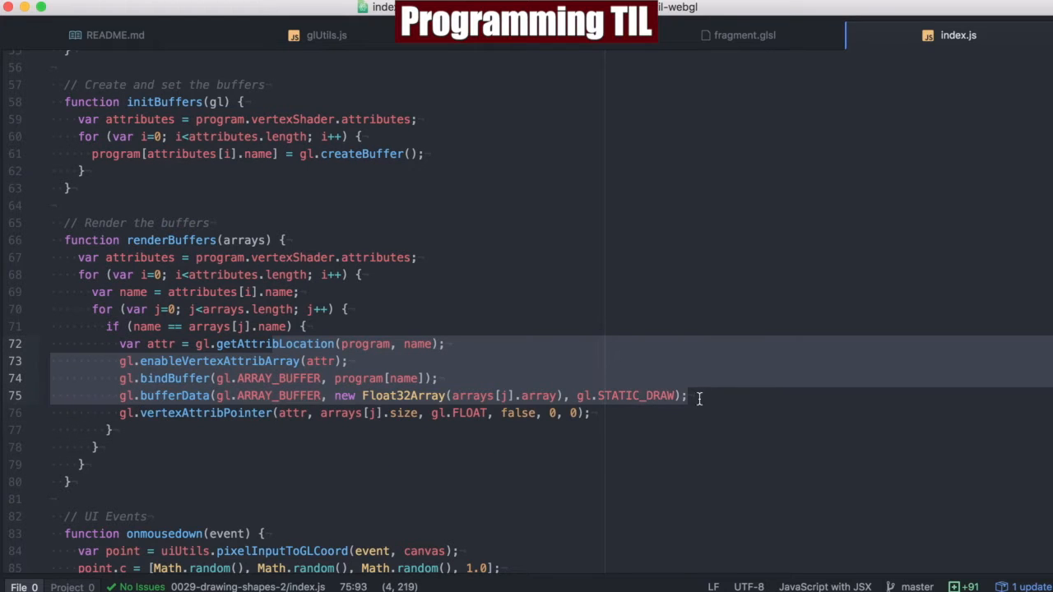
click(551, 413)
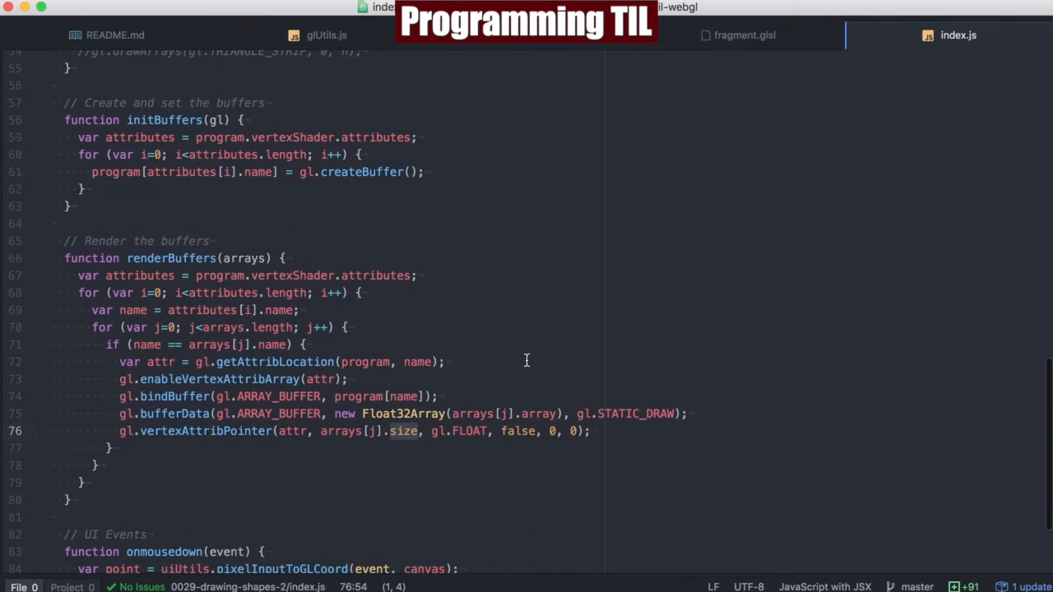
mouse_move(908, 375)
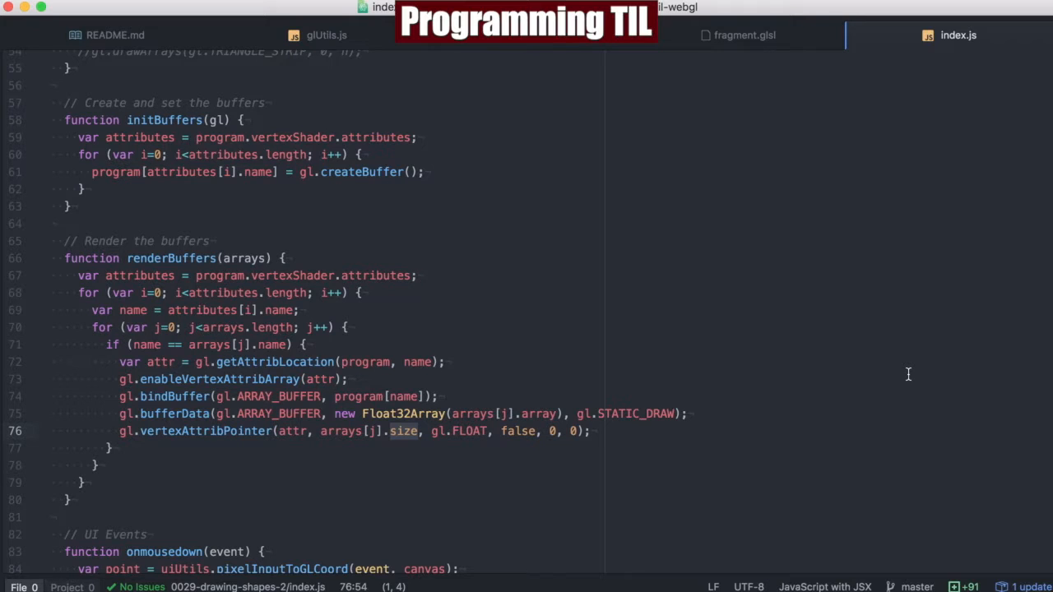
mouse_move(954, 419)
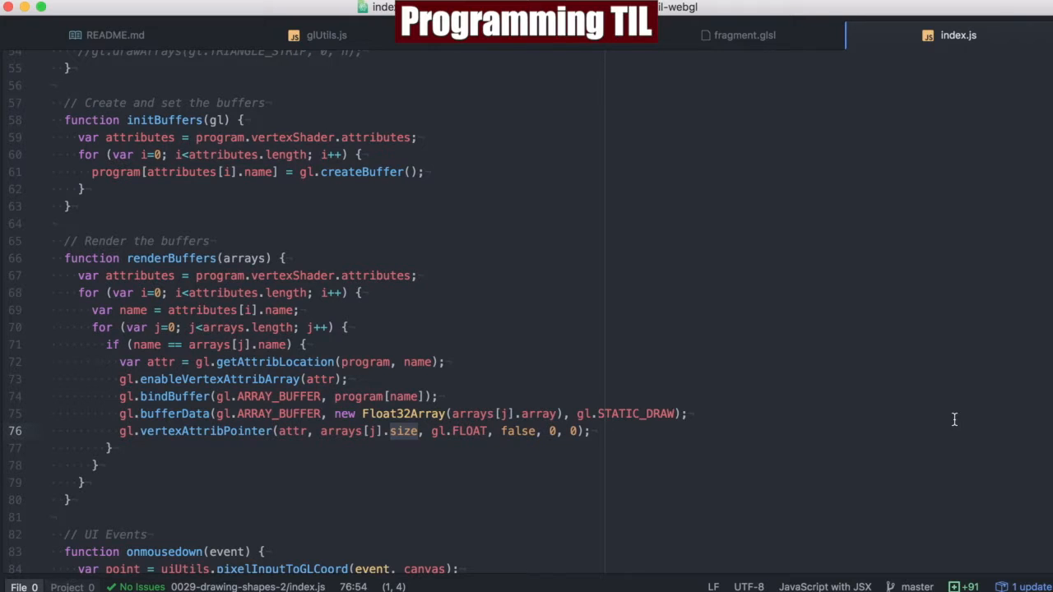
click(743, 34)
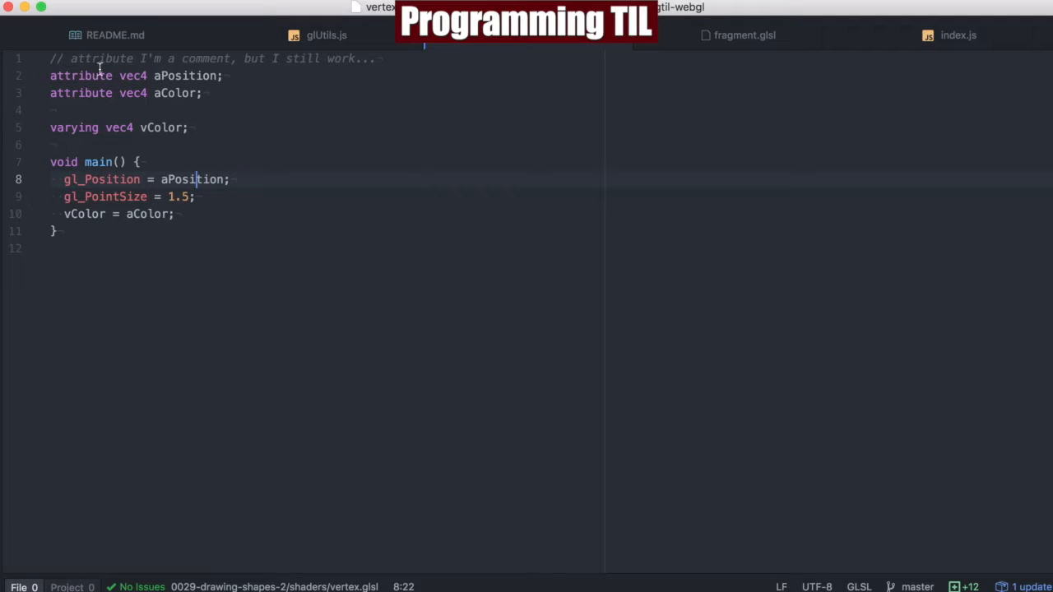
mouse_move(335, 102)
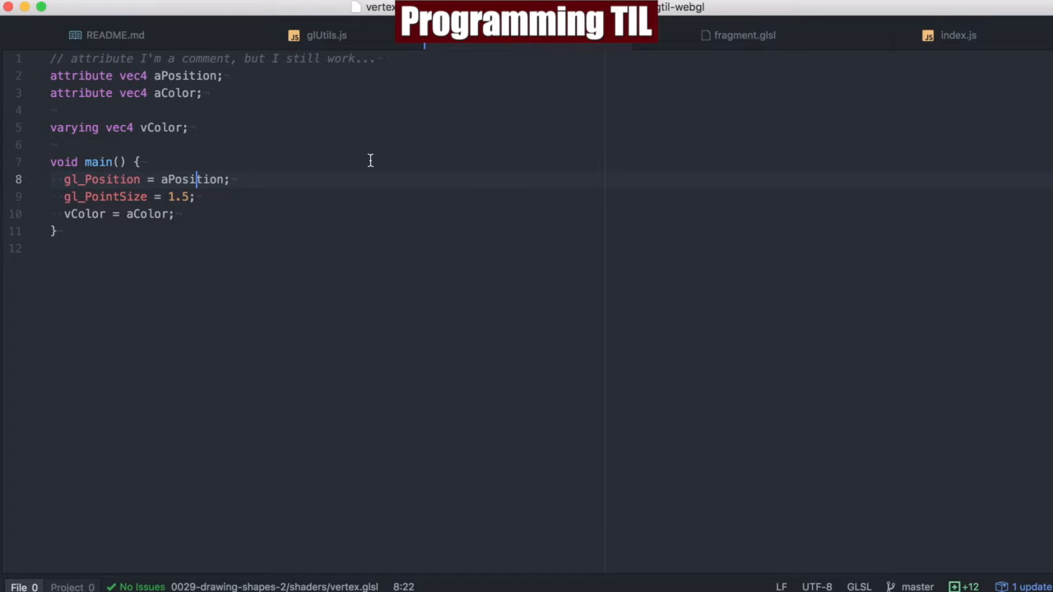
click(957, 34)
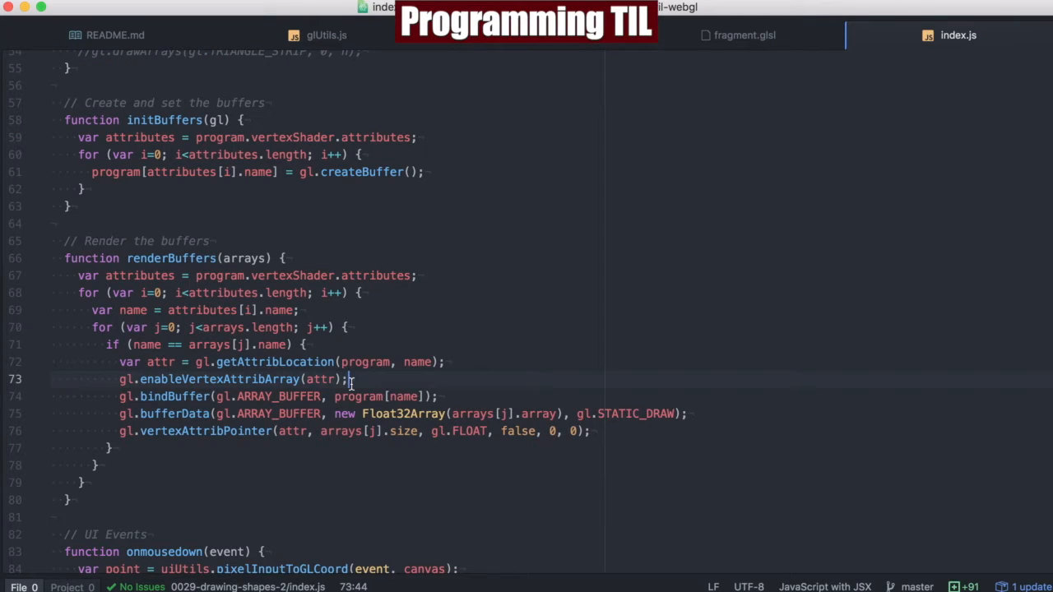
mouse_move(395, 437)
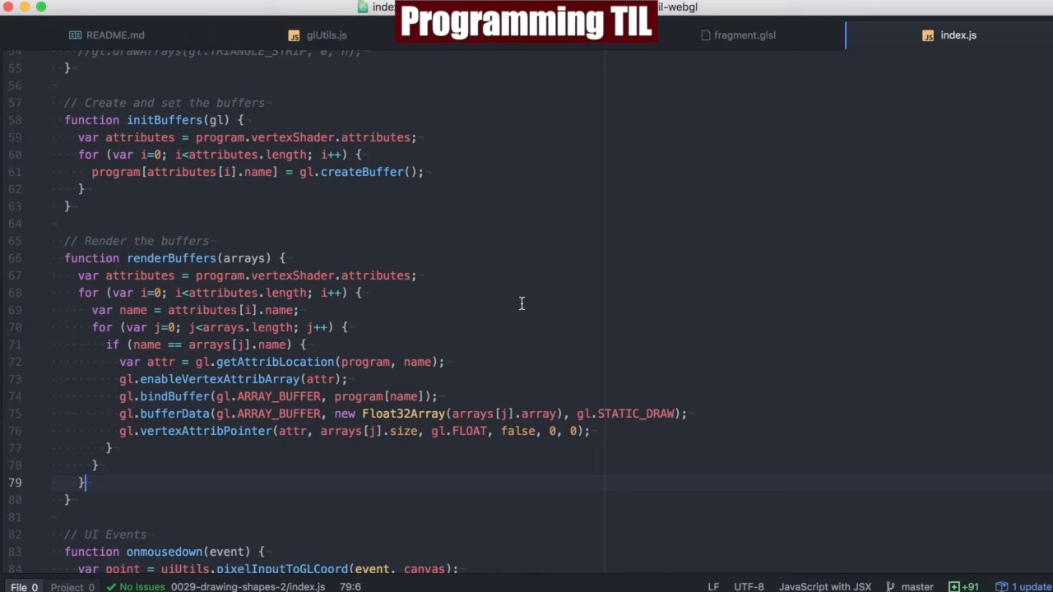
Swap the active gl.drawArrays call from TRIANGLES to TRIANGLE_FAN, 0, n.
double_click(375, 276)
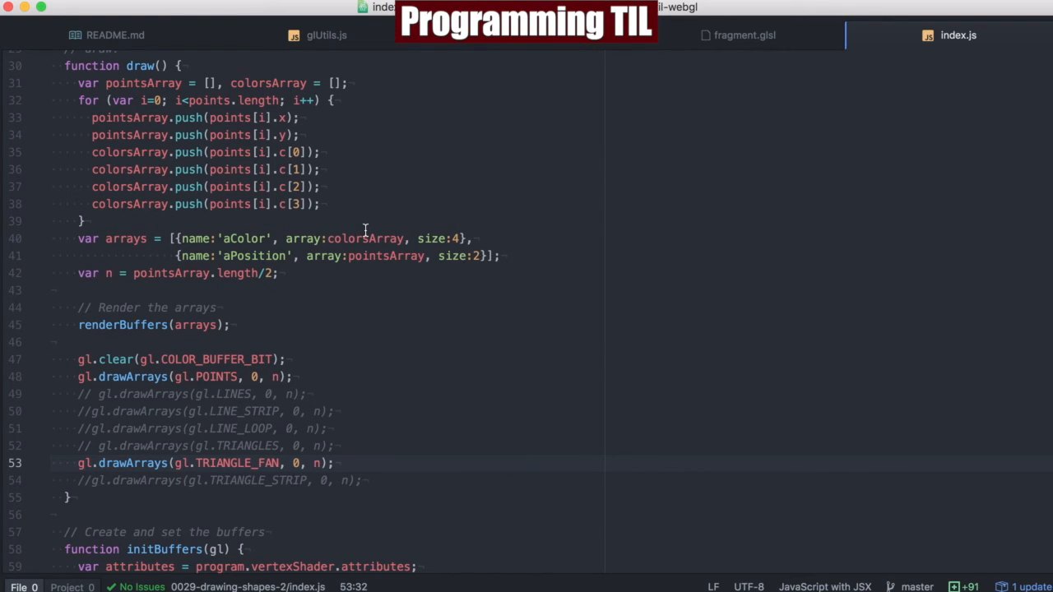
click(265, 464)
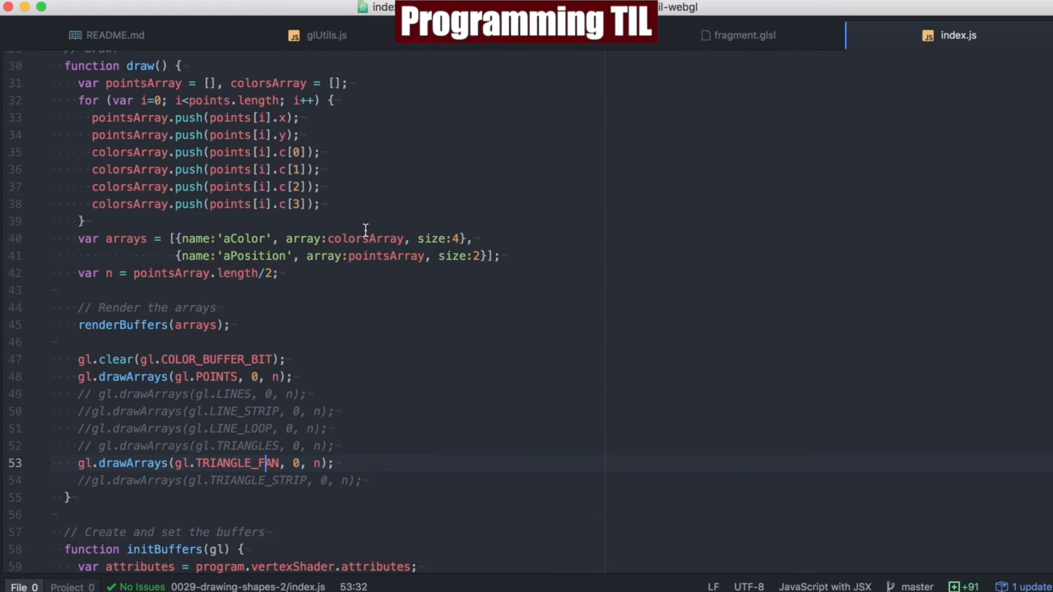